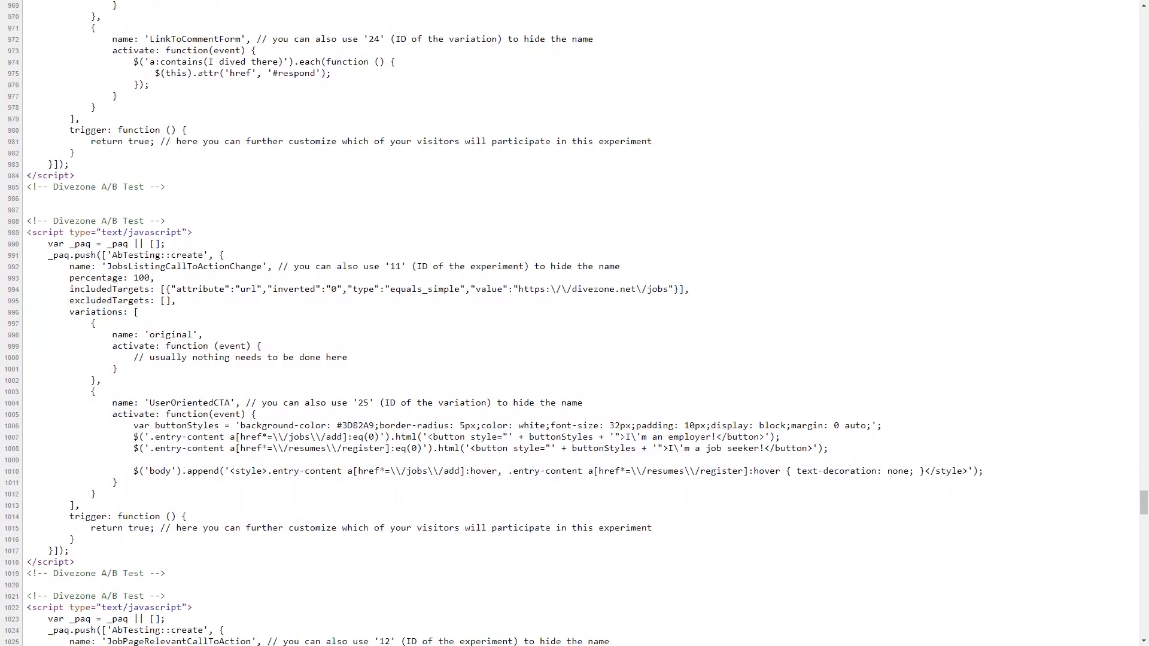
pyautogui.scroll(-3)
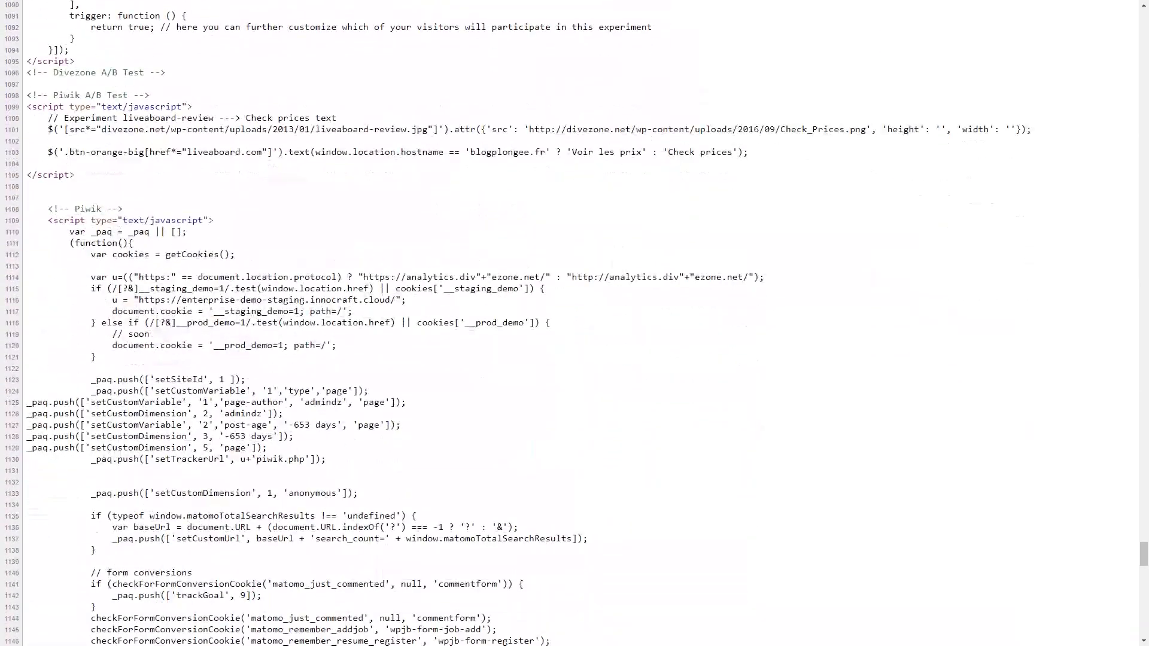
pyautogui.scroll(-3)
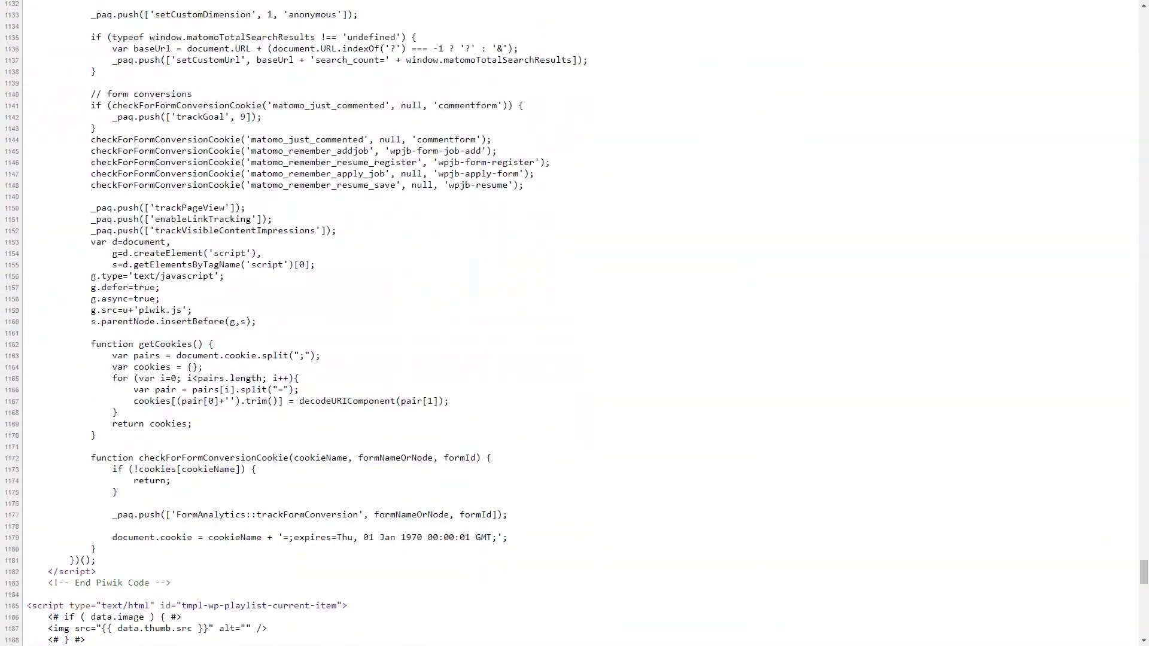